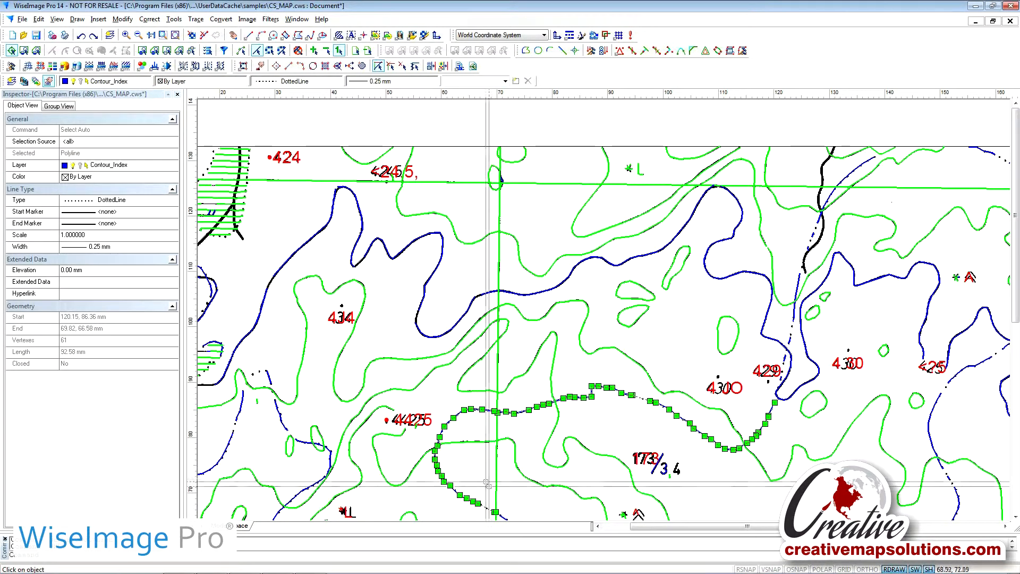
pyautogui.moveTo(733, 448)
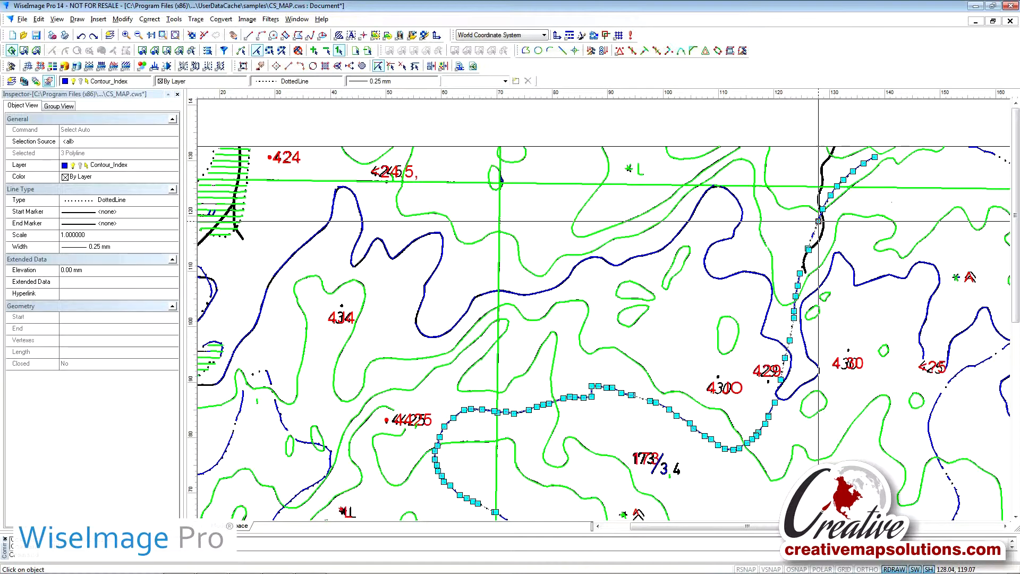
pyautogui.moveTo(694, 382)
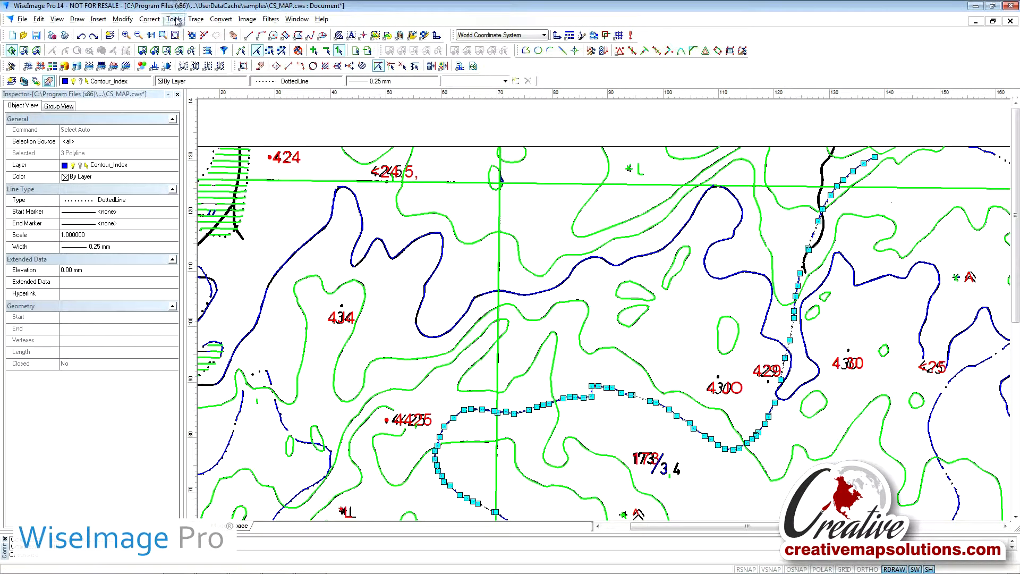
# Step: Join the intermediate contour polyline with its neighbouring fragment into one 128-vertex line
pyautogui.click(149, 19)
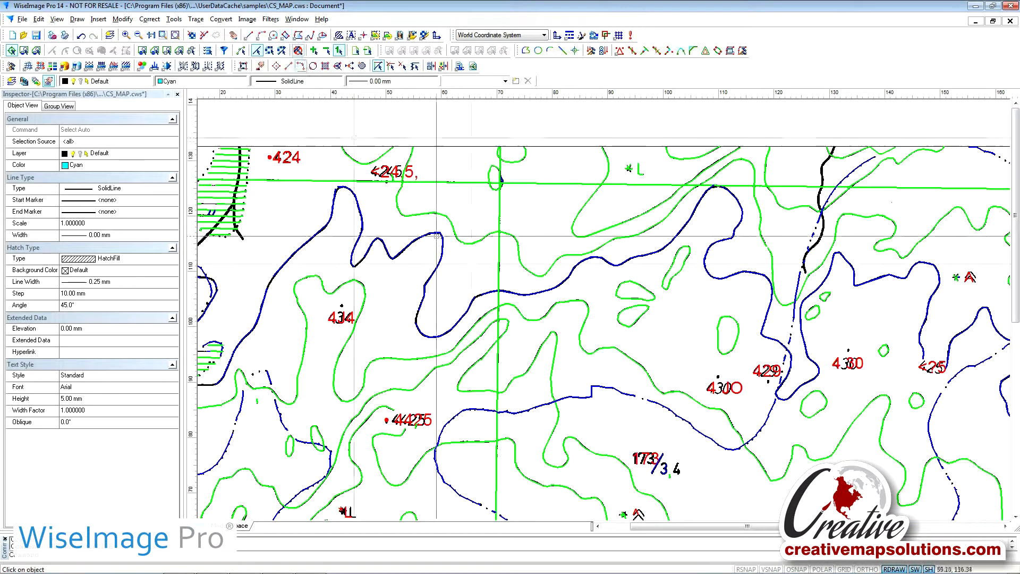
pyautogui.click(621, 393)
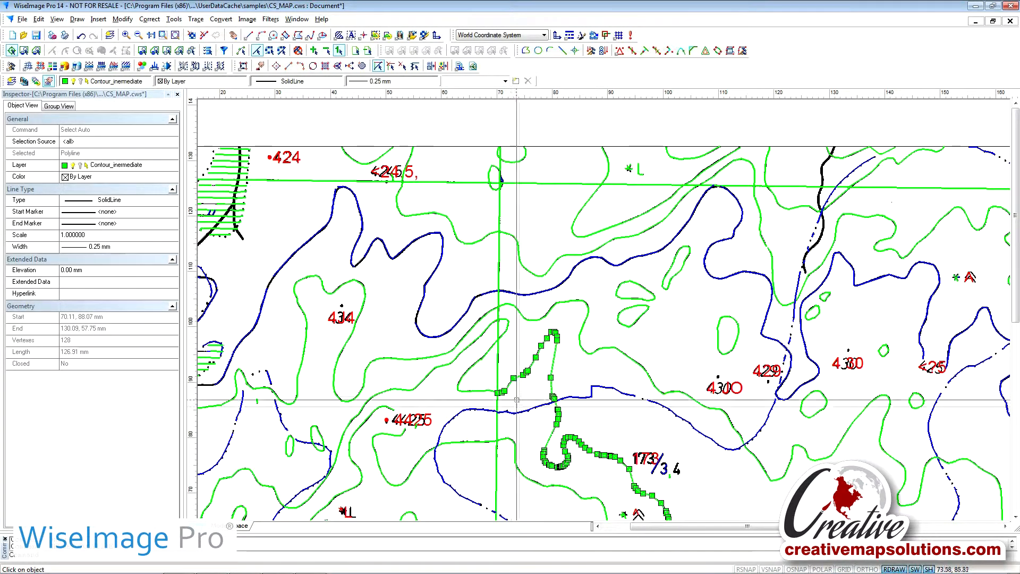
pyautogui.moveTo(476, 404)
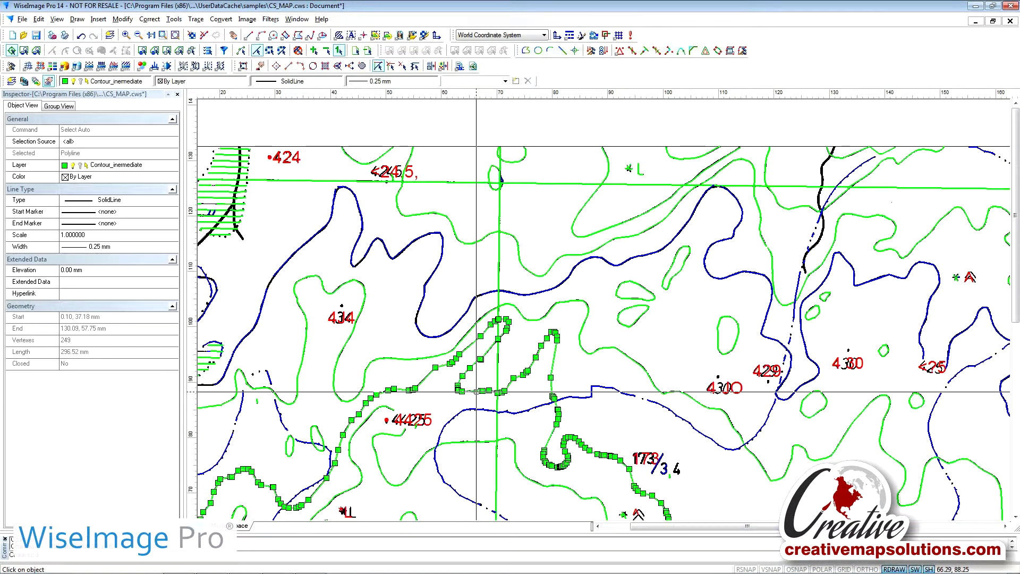
pyautogui.moveTo(271, 378)
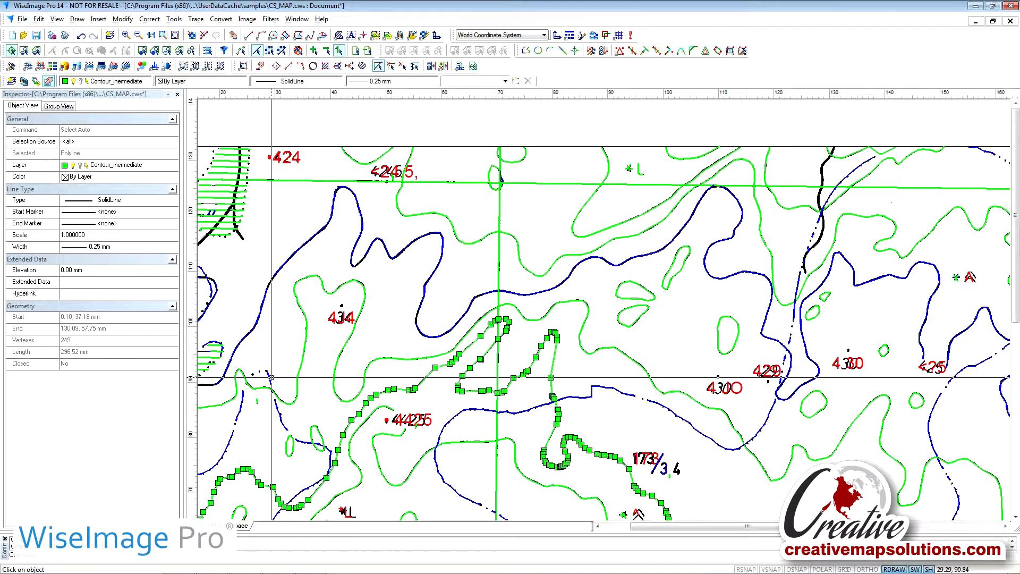
# Step: Connect the broken ends of the blue contour into a 249-vertex polyline about 297 mm long
pyautogui.click(243, 400)
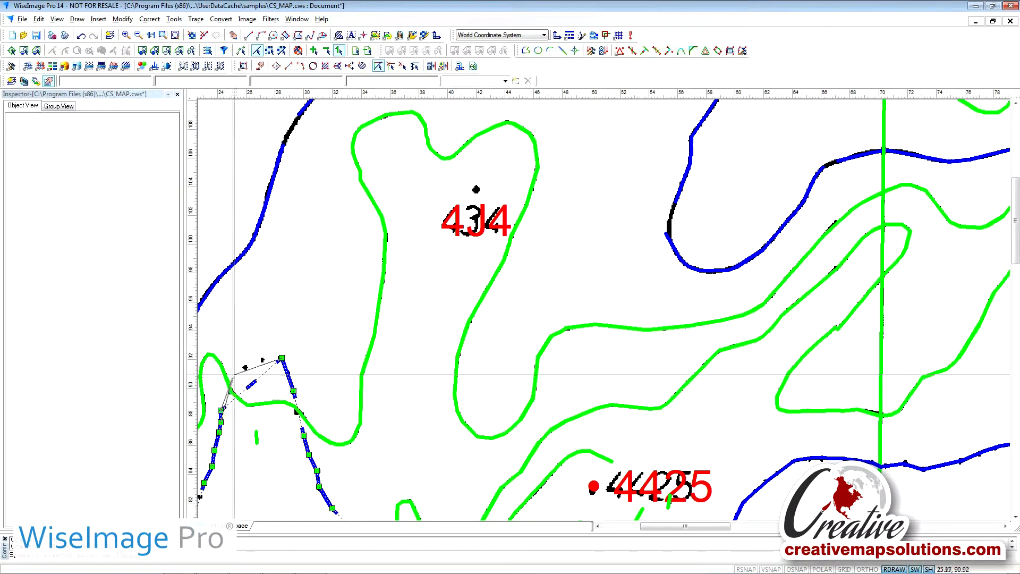
pyautogui.click(227, 412)
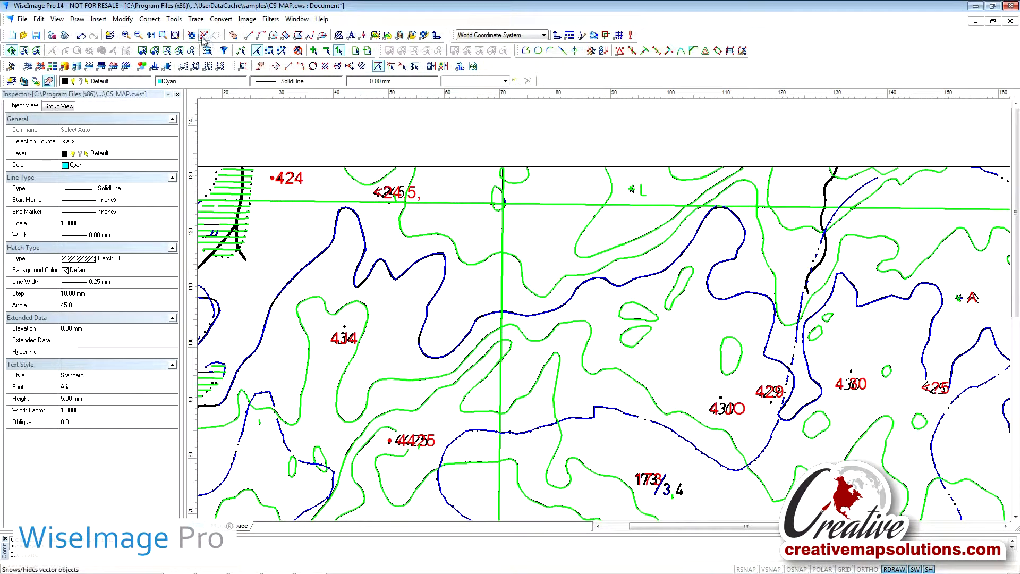
pyautogui.moveTo(204, 35)
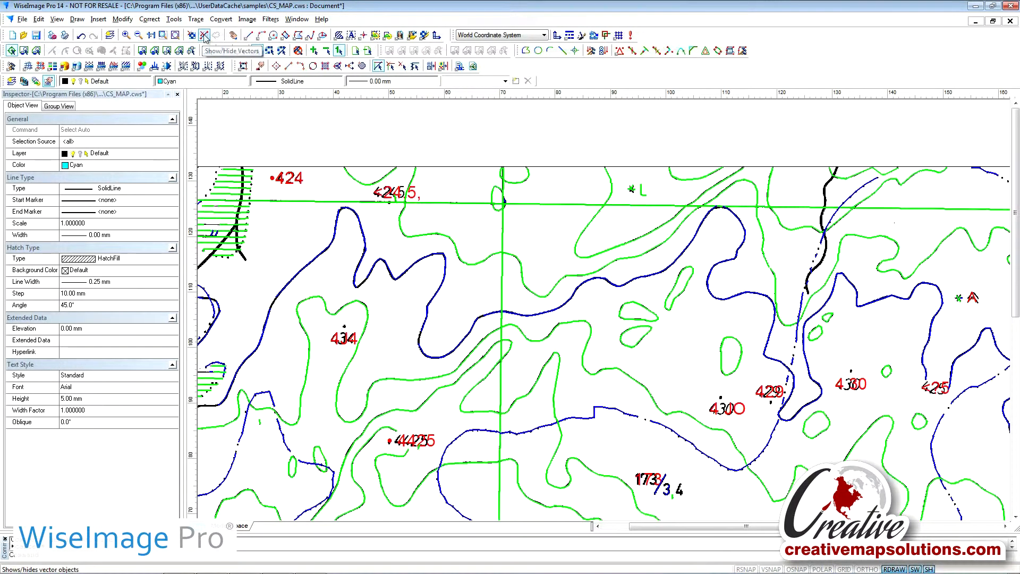
# Step: Hide the vector contours so only the scanned map shows, then reach the View menu
pyautogui.click(204, 35)
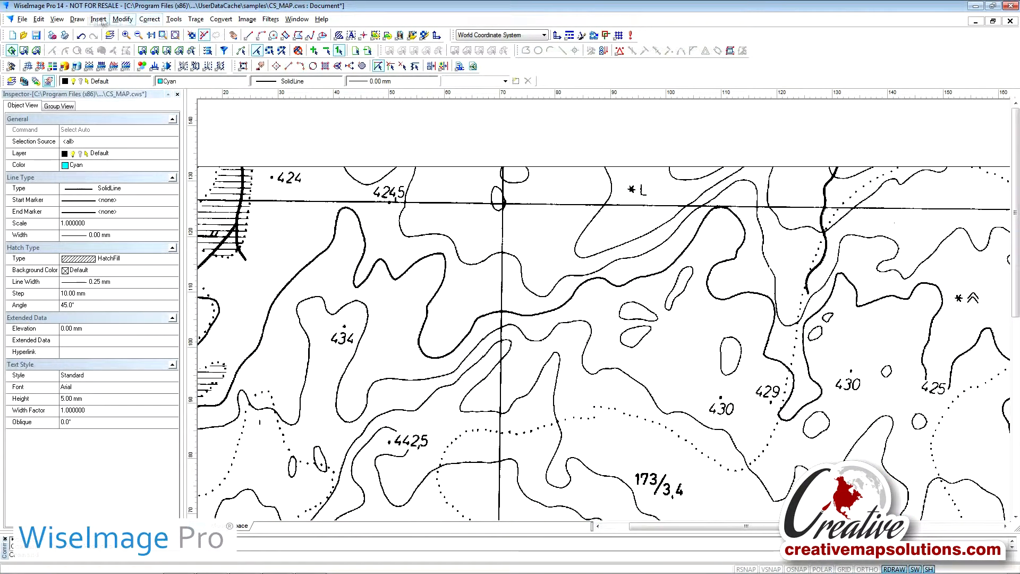
pyautogui.click(68, 19)
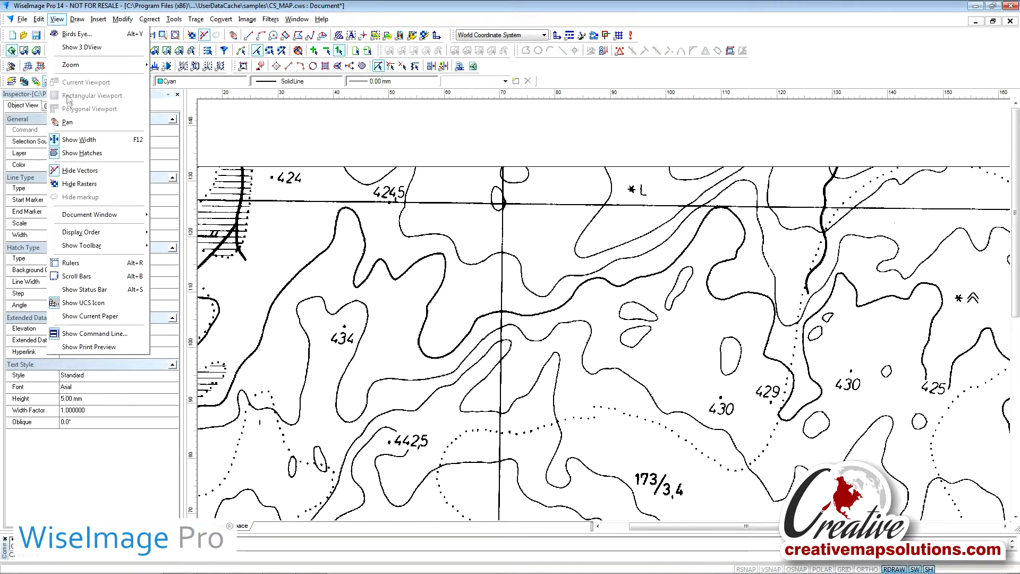
pyautogui.moveTo(81, 232)
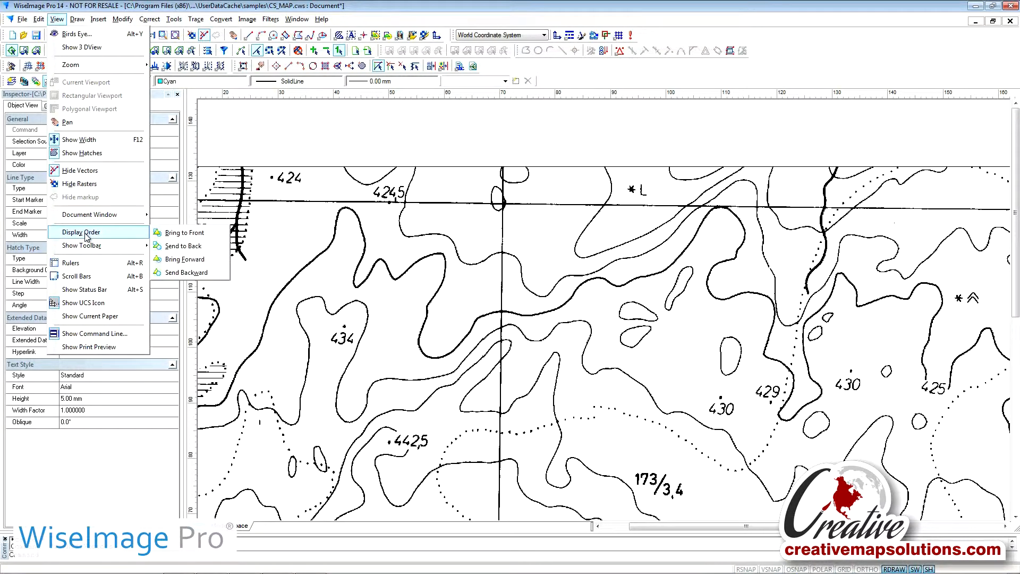
pyautogui.moveTo(91, 245)
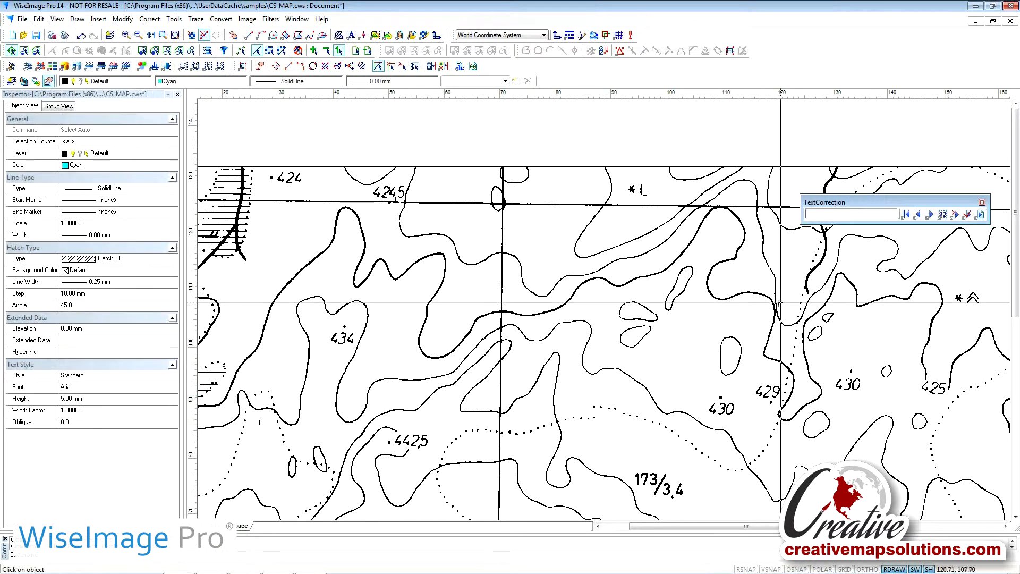
# Step: Position the TextCorrection toolbar over the map, select all 40 labels and load the first, "424"
pyautogui.moveTo(895, 202); pyautogui.dragTo(497, 315)
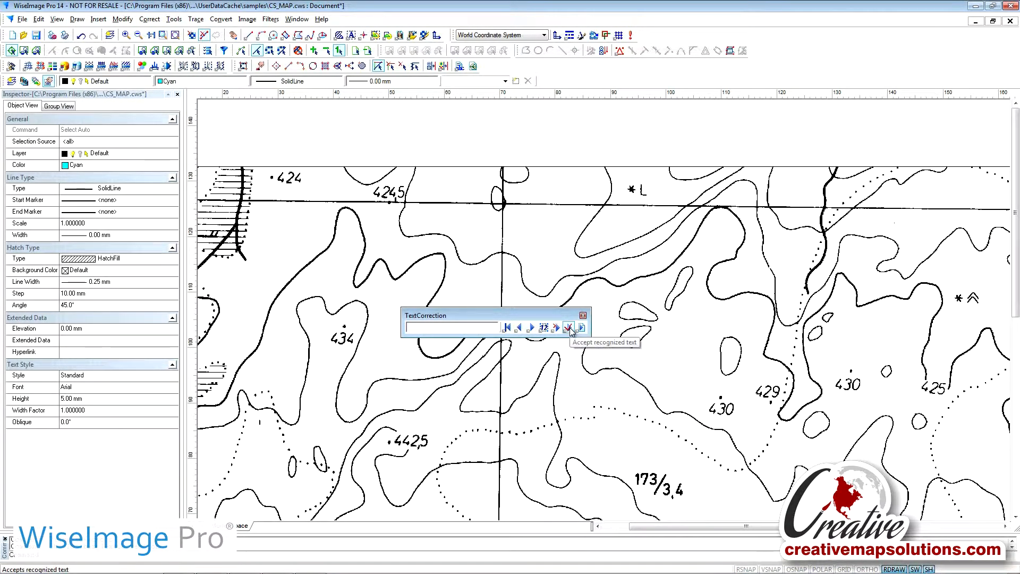
pyautogui.moveTo(581, 327)
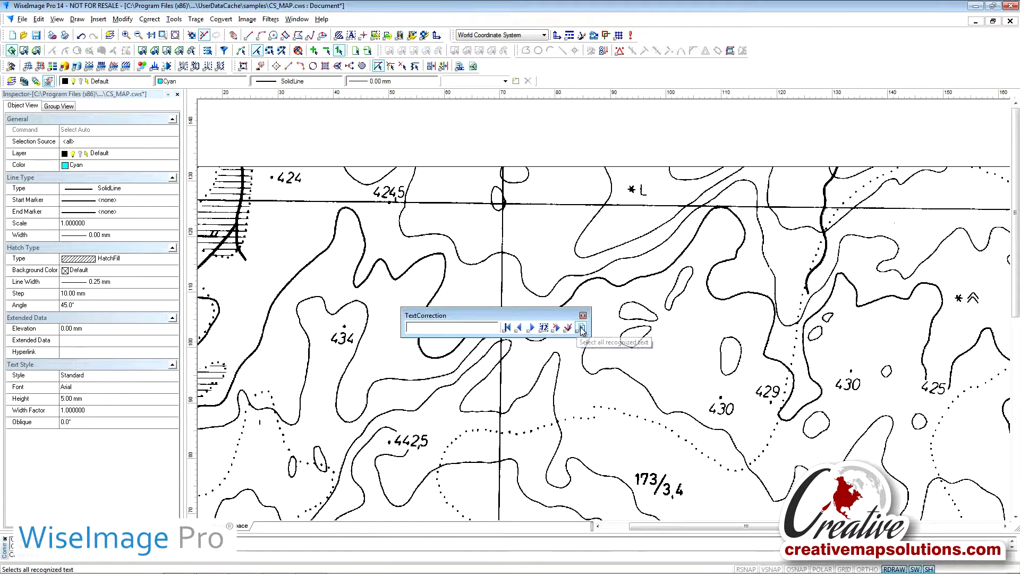
pyautogui.click(580, 328)
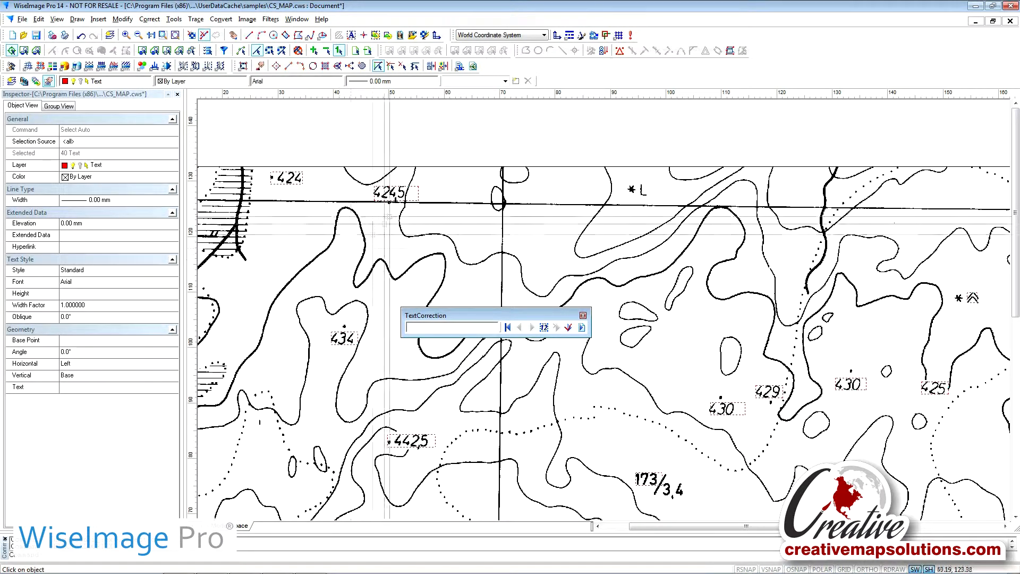
pyautogui.moveTo(718, 400)
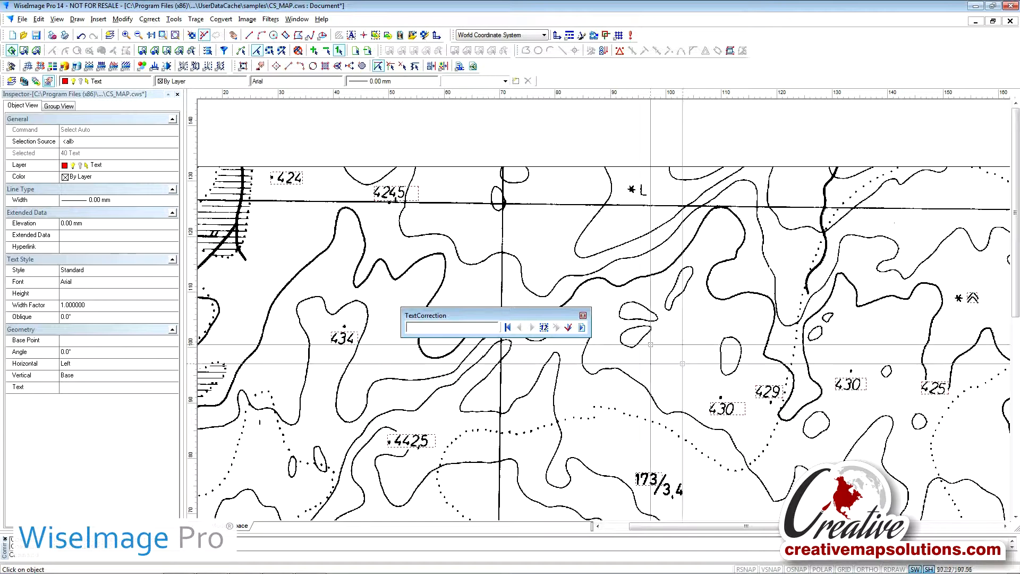
pyautogui.click(508, 327)
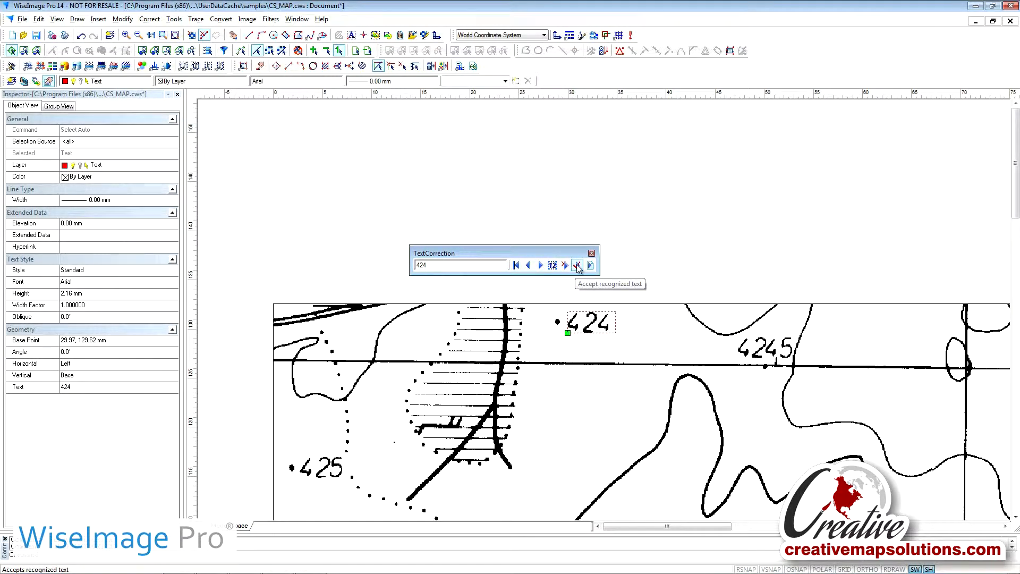
# Step: Accept the 424 and both 420 labels, then retype the misread elevation as 409 and accept it
pyautogui.click(577, 266)
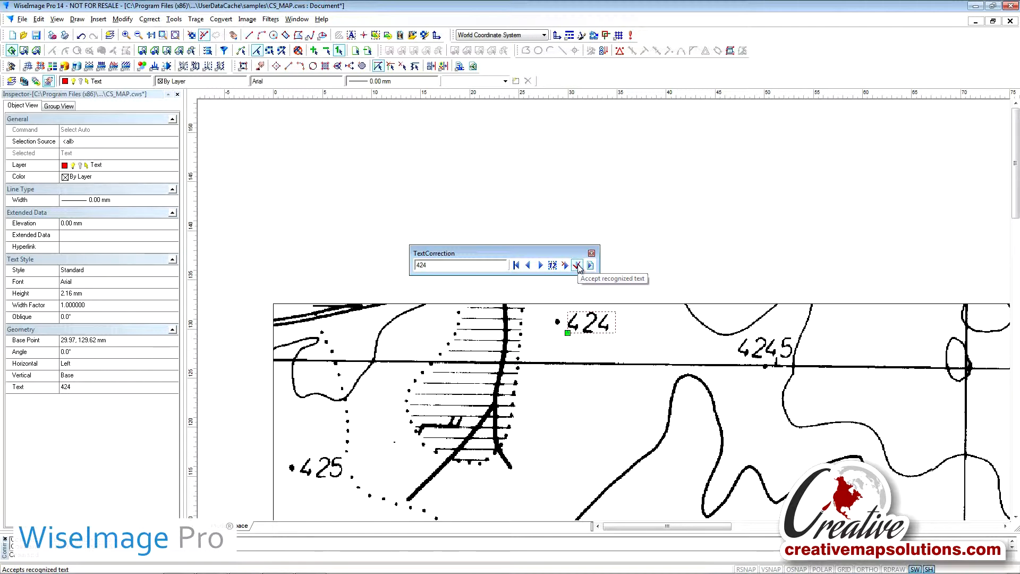
pyautogui.click(577, 265)
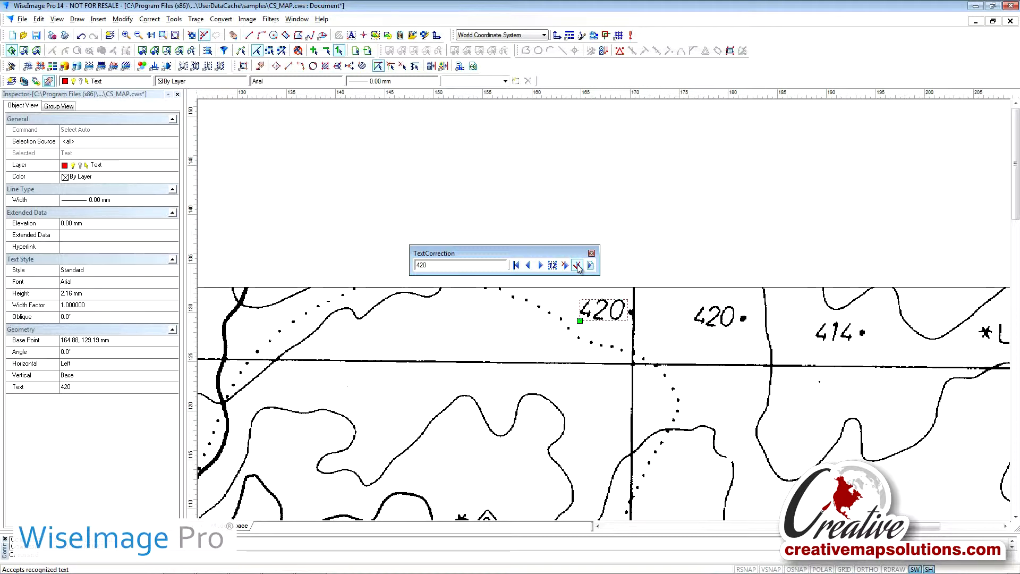
pyautogui.click(577, 266)
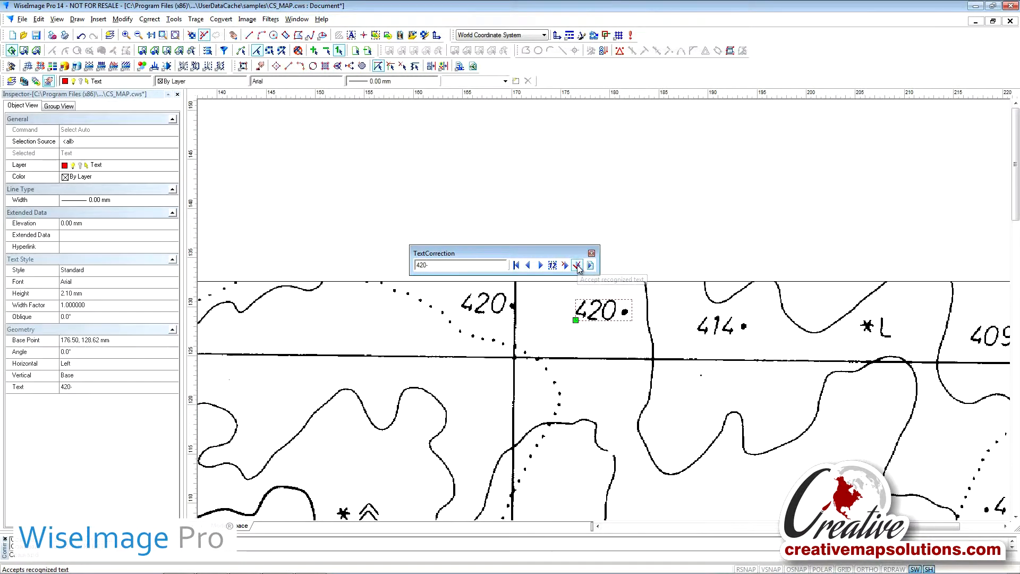
pyautogui.click(577, 264)
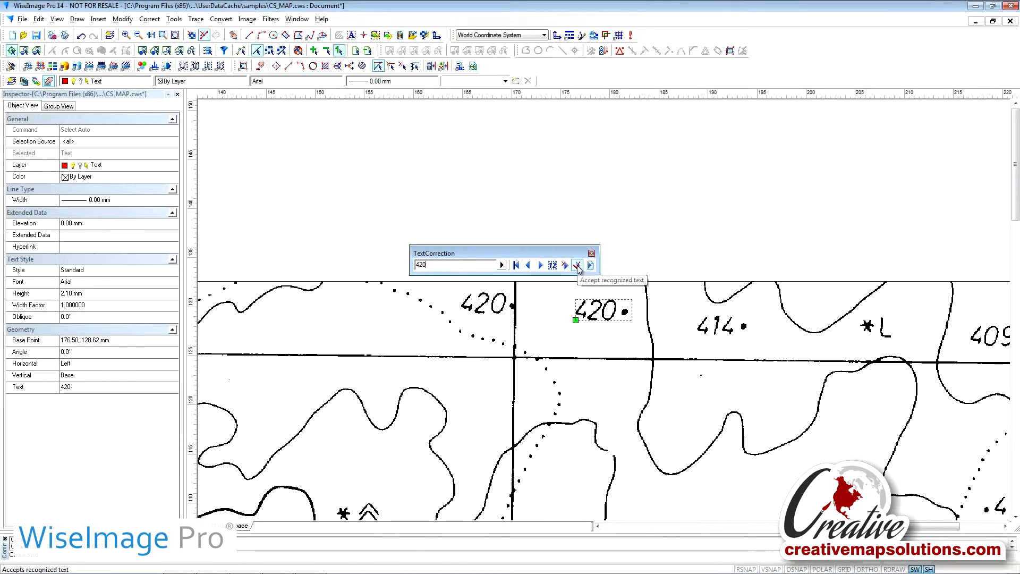
pyautogui.click(577, 266)
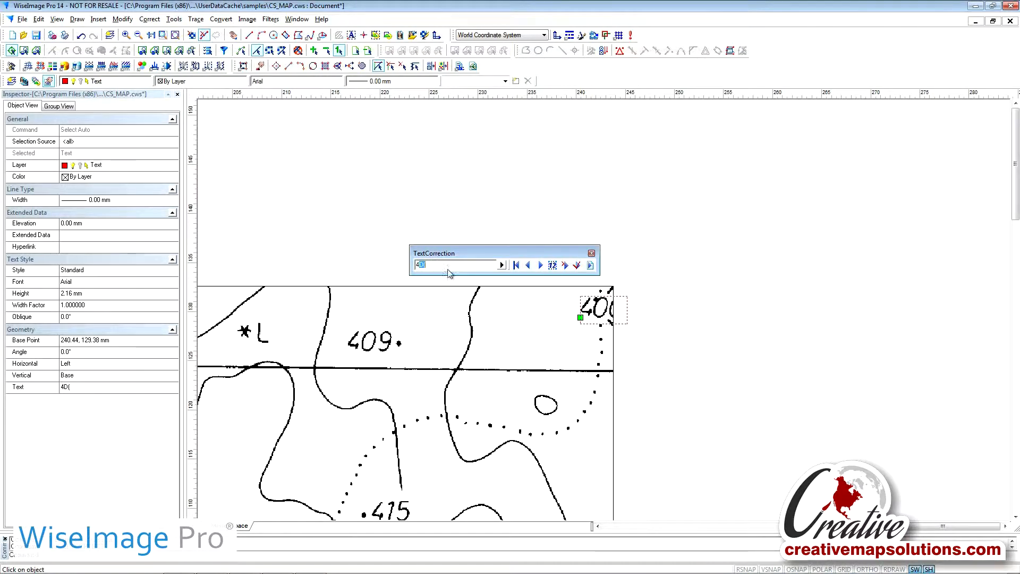
pyautogui.write('409')
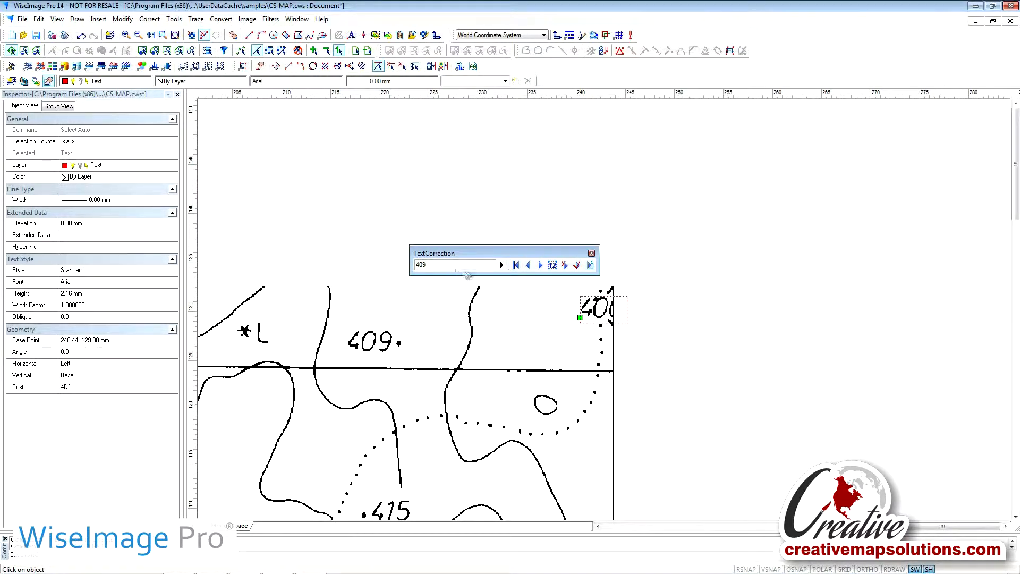
pyautogui.click(576, 265)
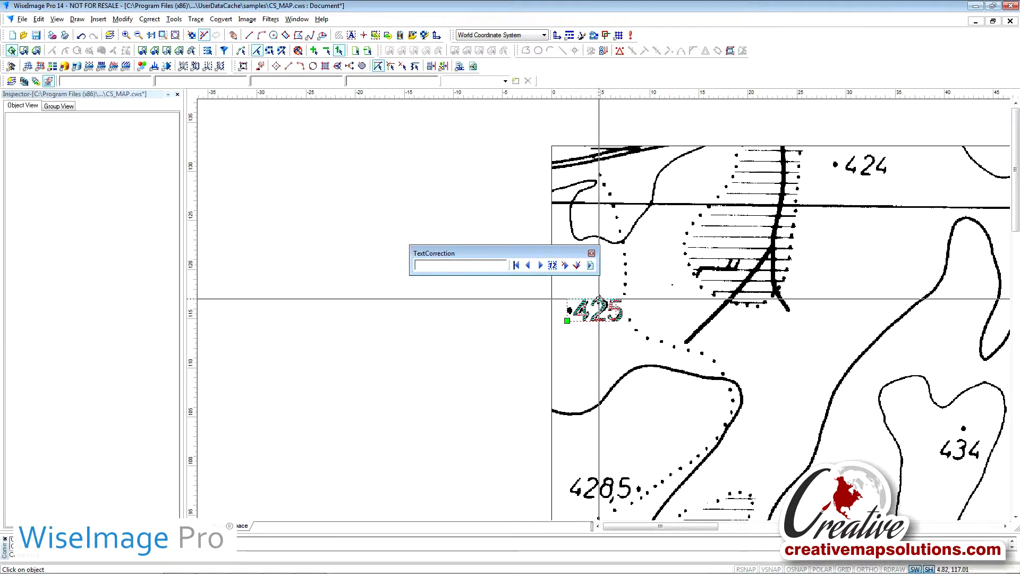
# Step: Advance past 425 to the label recognized as "A" beside a map symbol
pyautogui.click(577, 266)
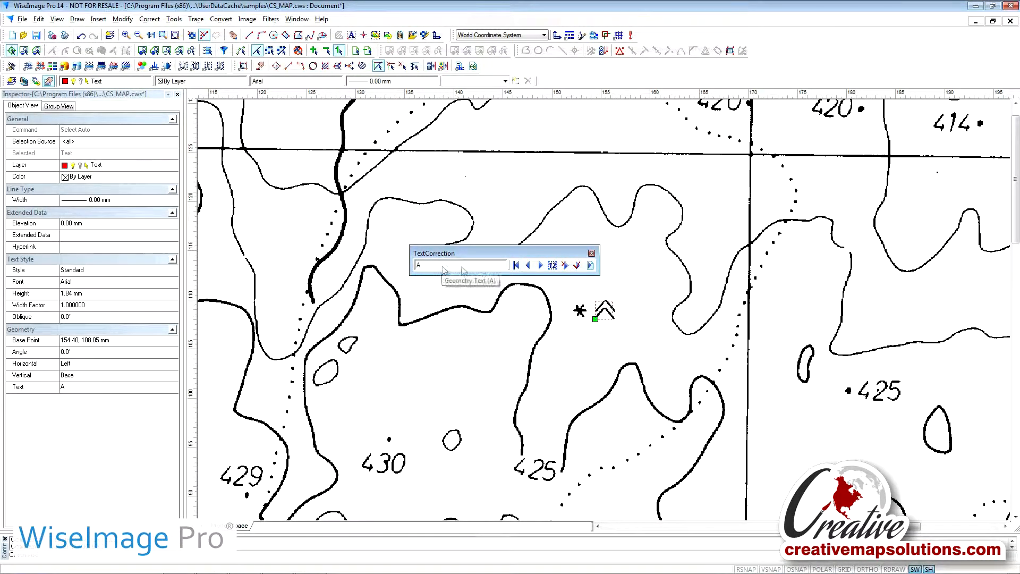
pyautogui.moveTo(565, 266)
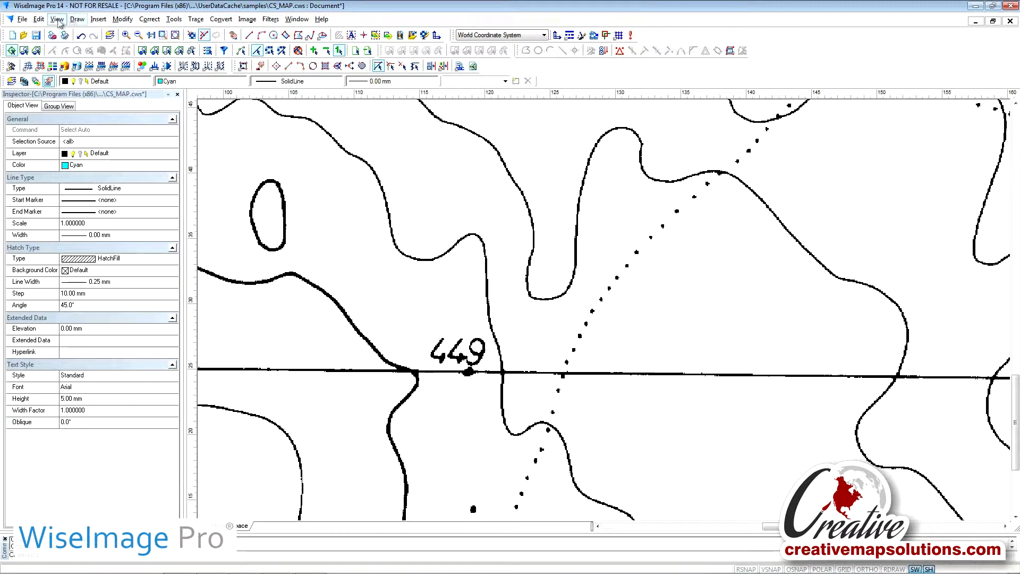
# Step: Reopen the Text Correction toolbar from the View menu and return to the first label, 415
pyautogui.click(53, 19)
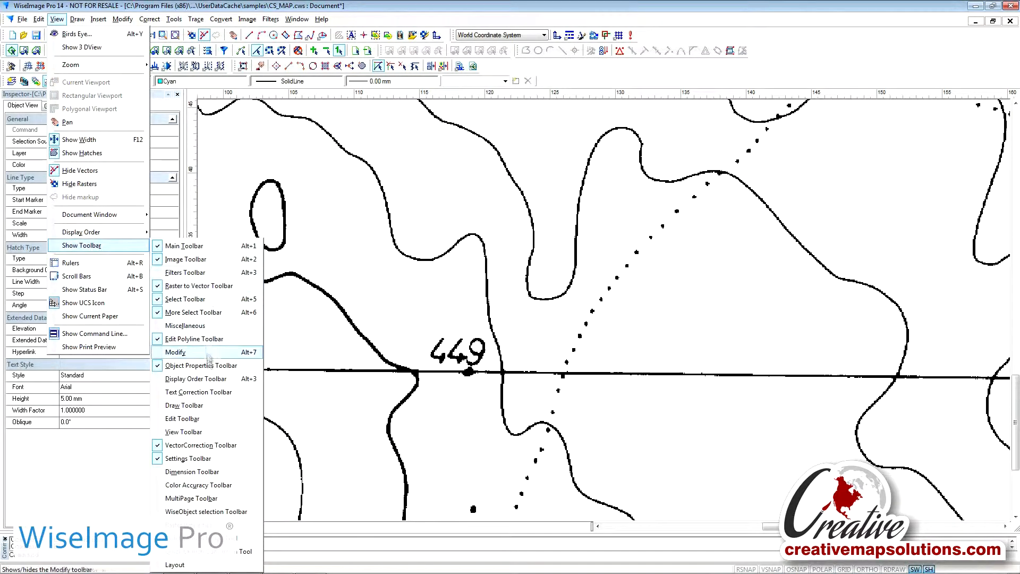
pyautogui.moveTo(198, 392)
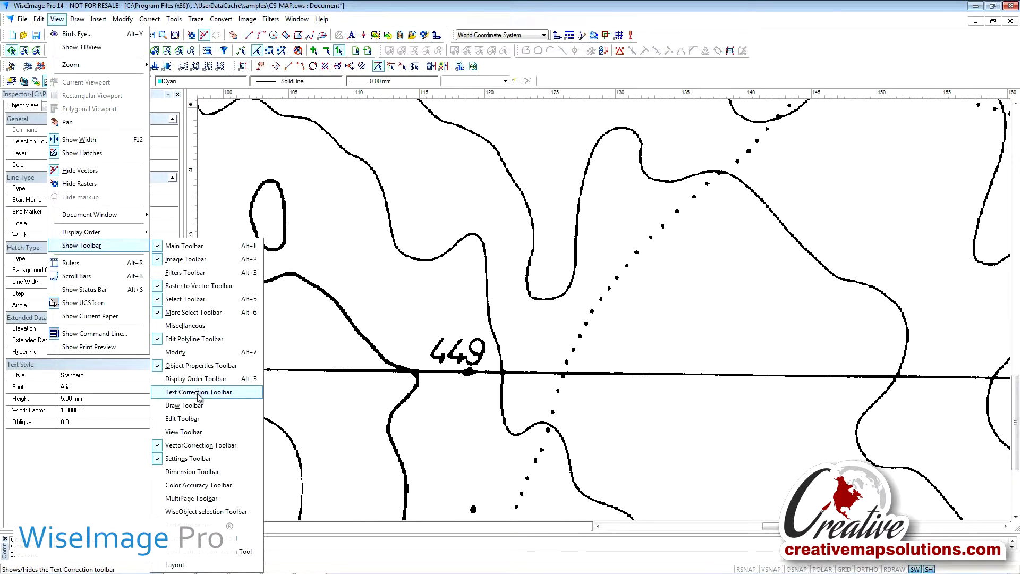
pyautogui.click(198, 392)
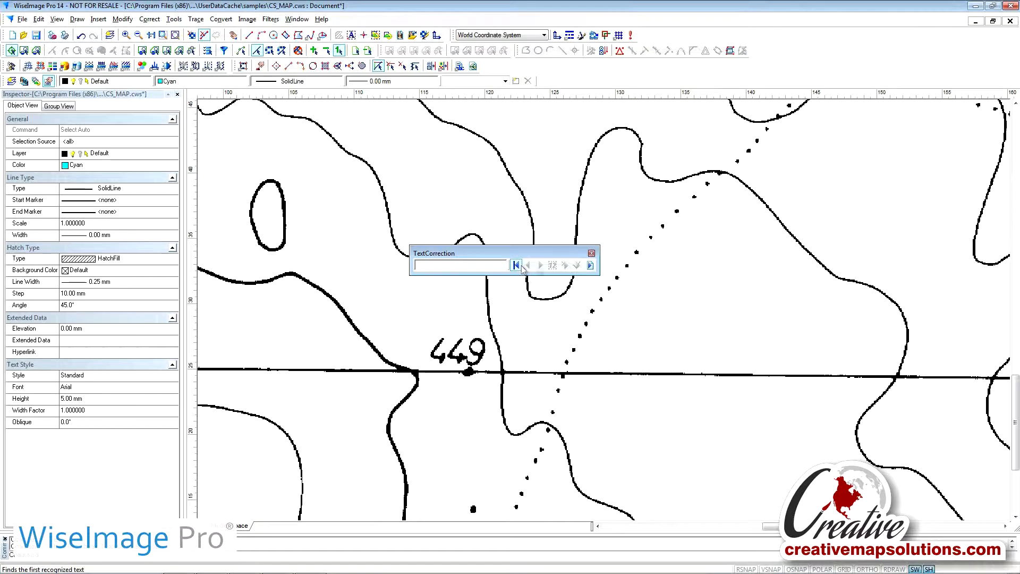
pyautogui.moveTo(516, 265)
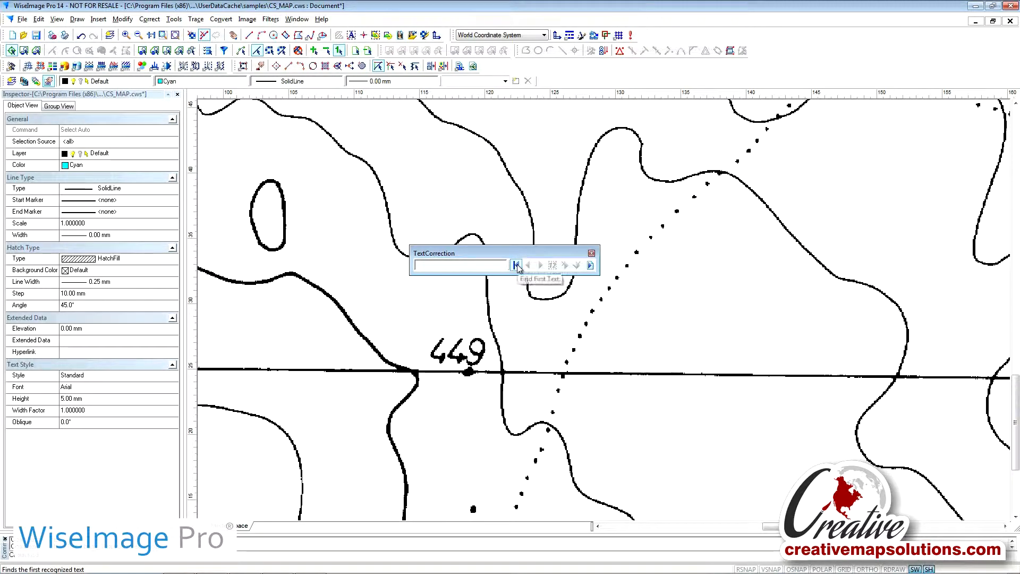
pyautogui.click(516, 265)
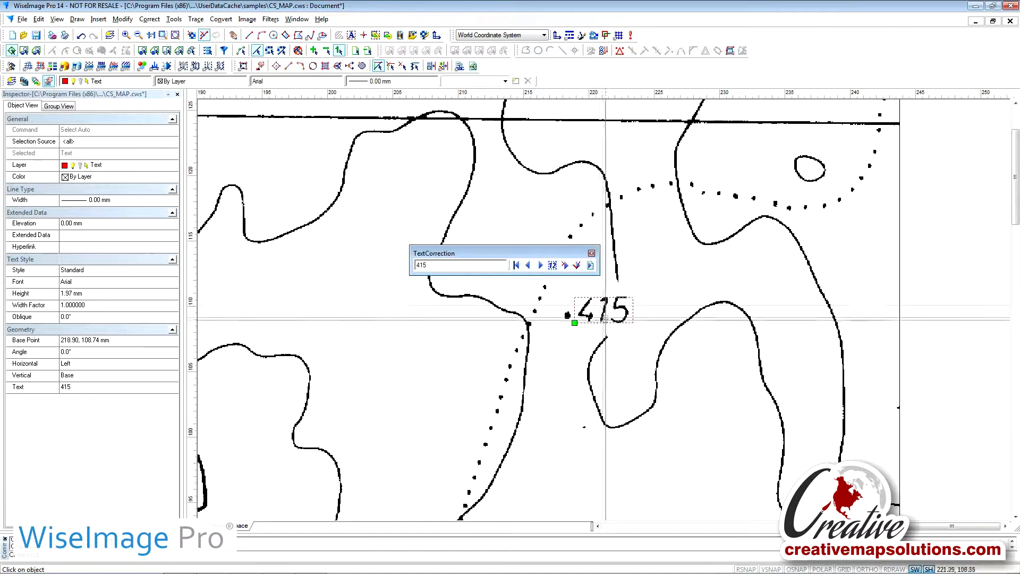